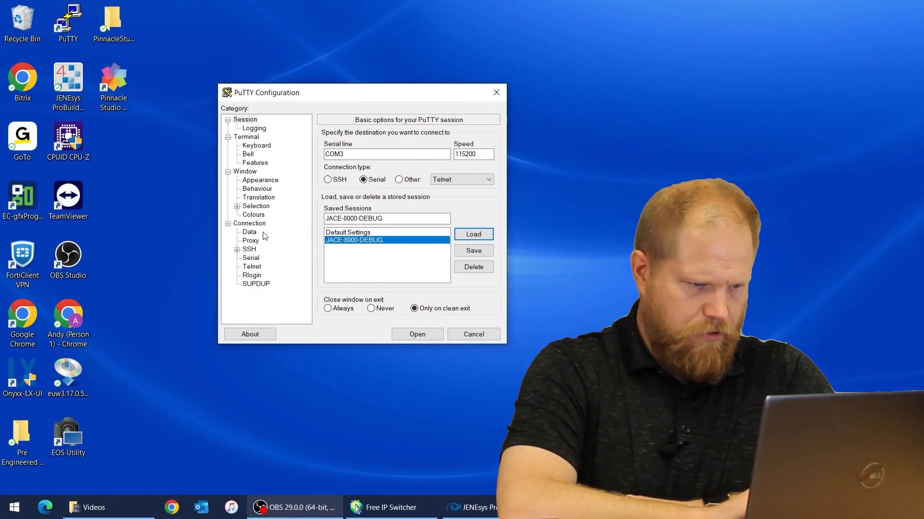
- Open the saved JACE-8000-DEBUG serial session on COM3 at 115200, which fails with a COM3 error
left_click(250, 258)
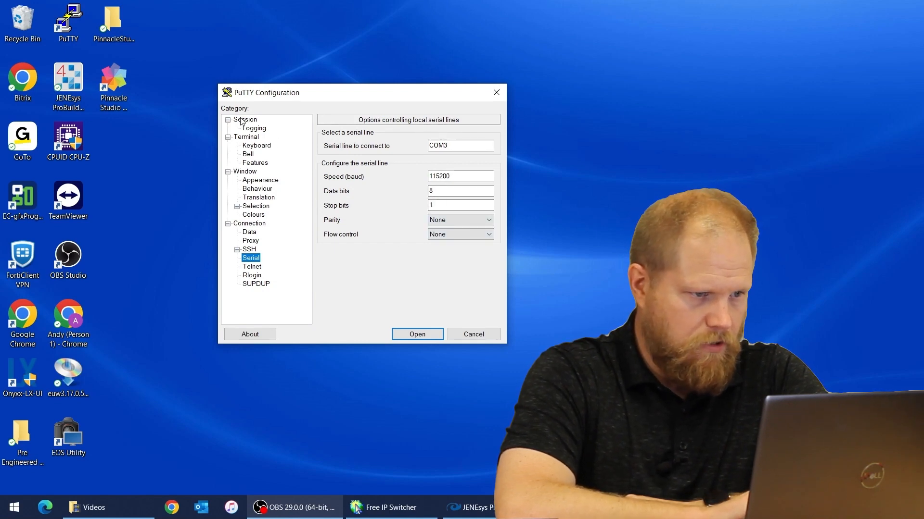
left_click(246, 120)
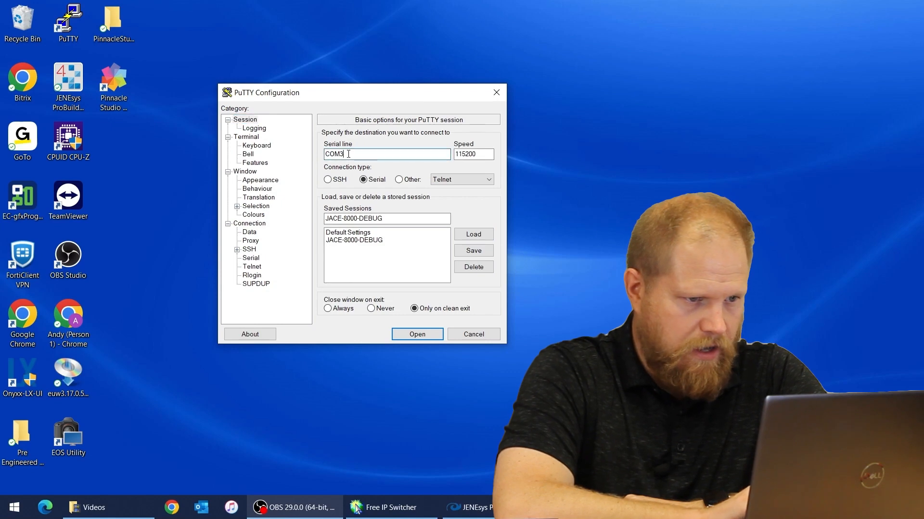
left_click(354, 241)
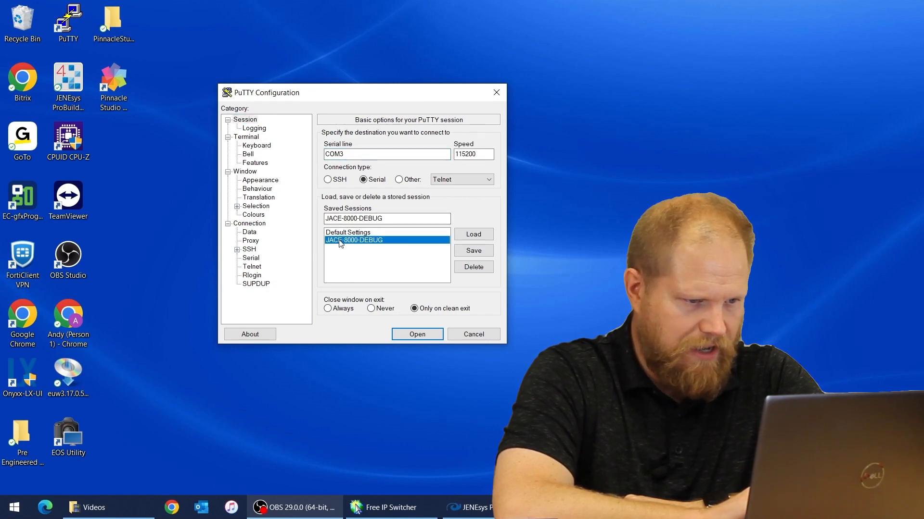
mouse_move(421, 253)
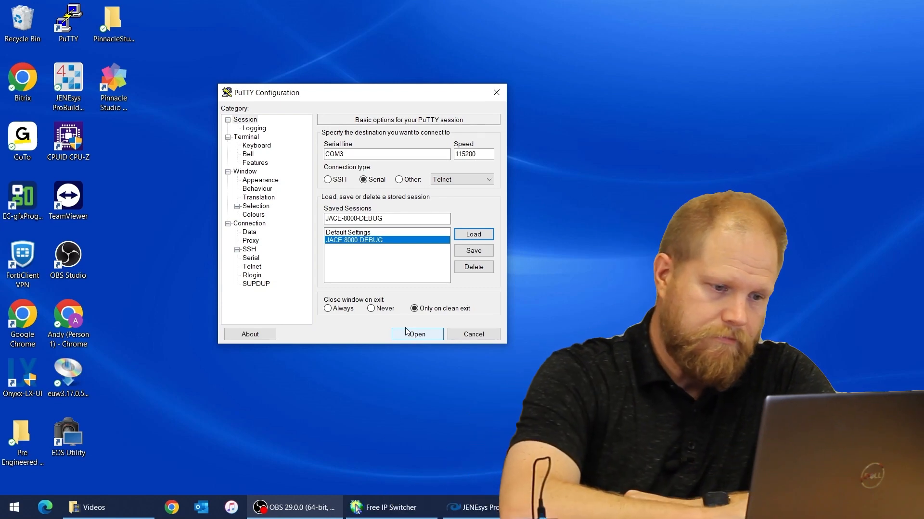
left_click(416, 334)
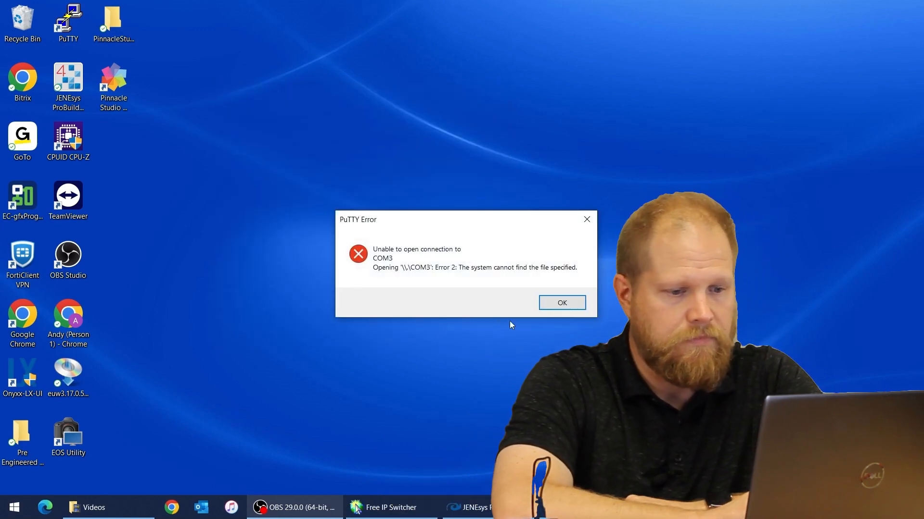
- Relaunch PuTTY and open the JACE-8000-DEBUG session with the serial line changed to COM4
left_click(560, 302)
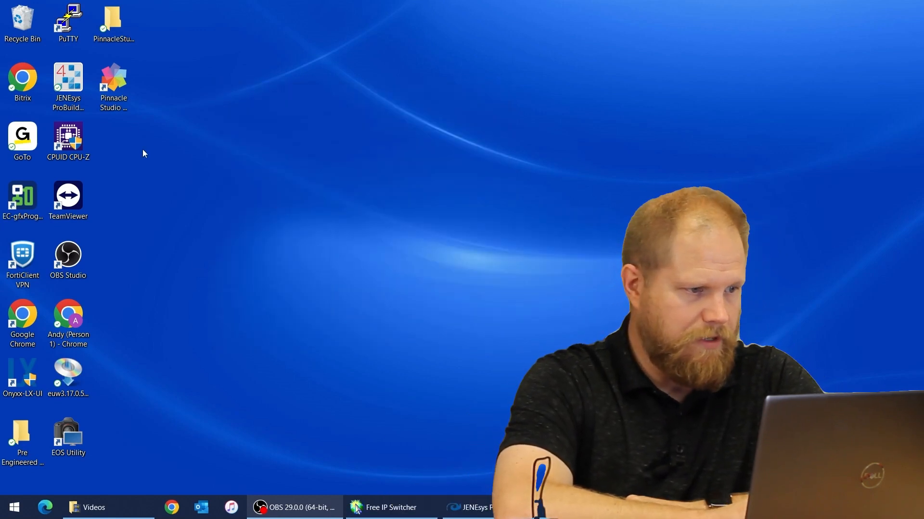
double_click(67, 21)
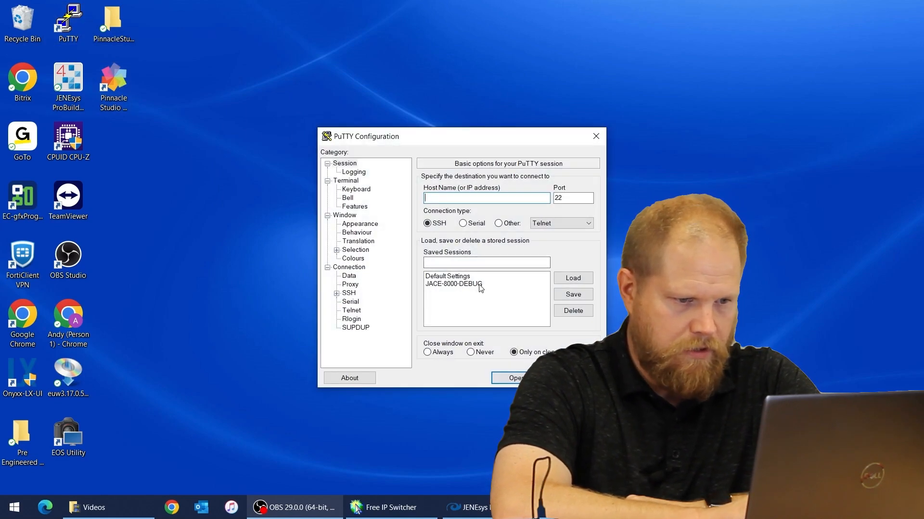
left_click(572, 278)
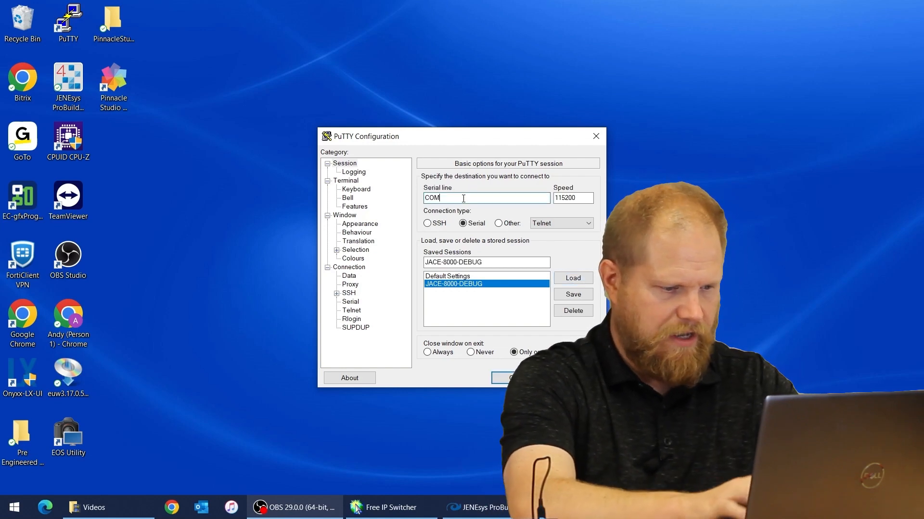
type("4")
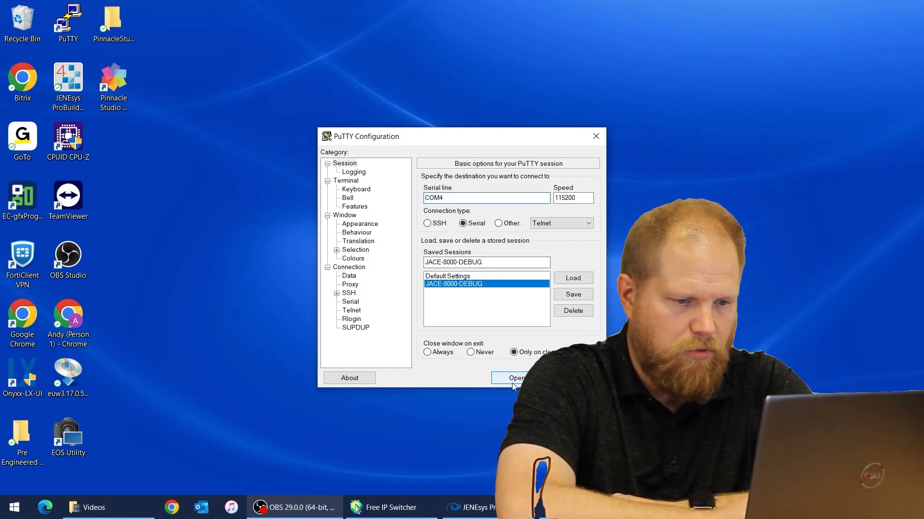
left_click(513, 377)
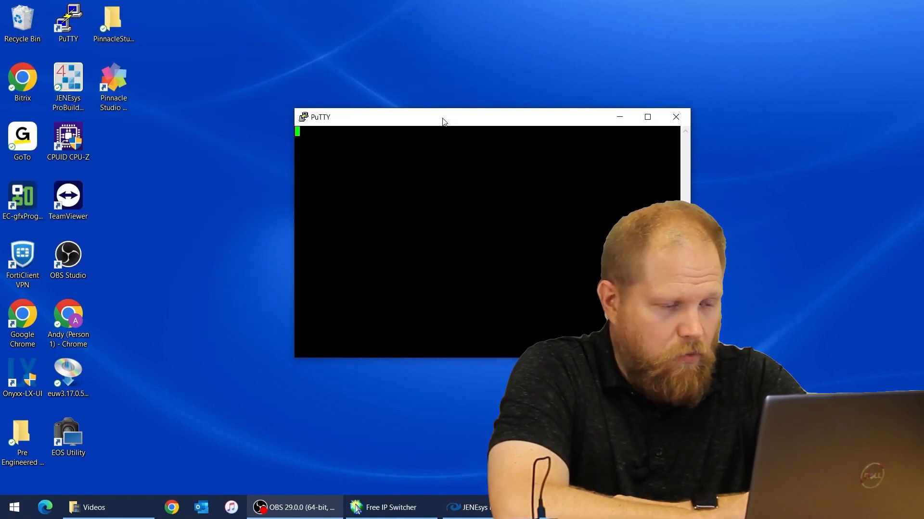
mouse_move(271, 127)
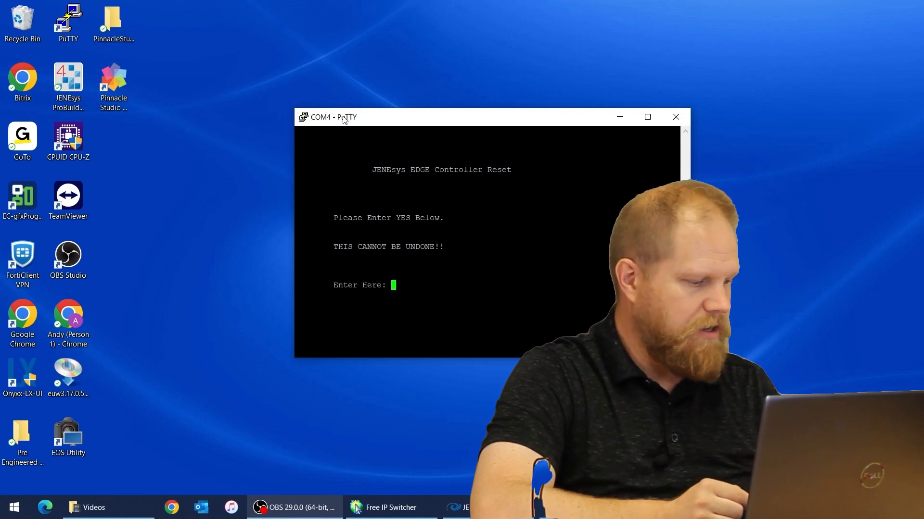
- Answer YES at the 'Enter Here:' prompt to start the controller's factory reset
type("Y")
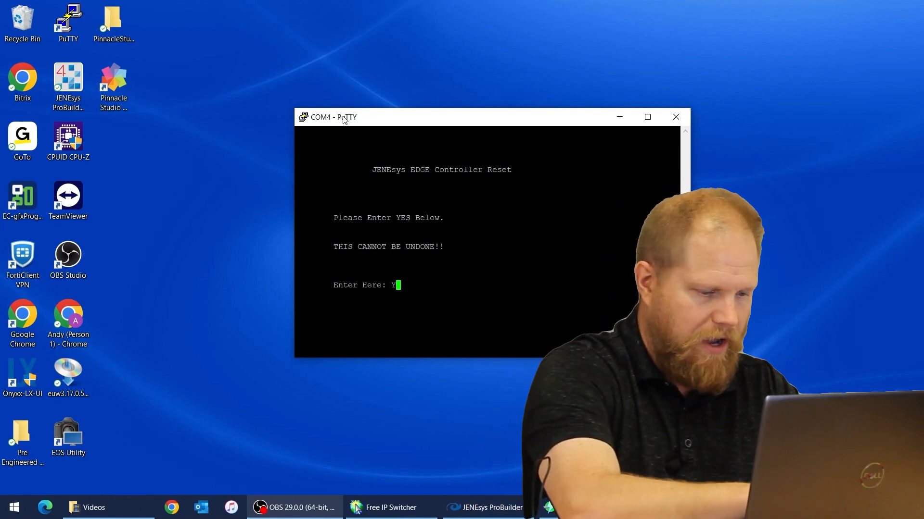
type("ES")
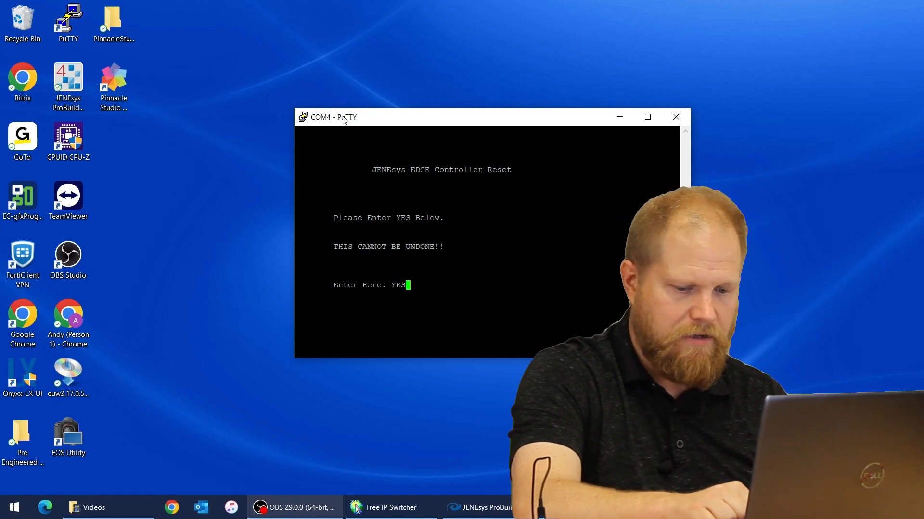
key("Return")
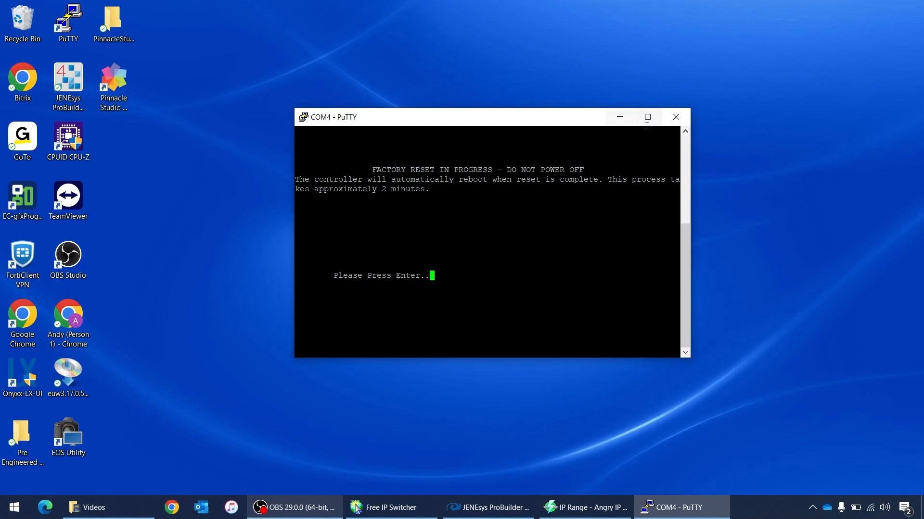
- Close the COM4 serial session and bring Angry IP Scanner to the front
left_click(676, 117)
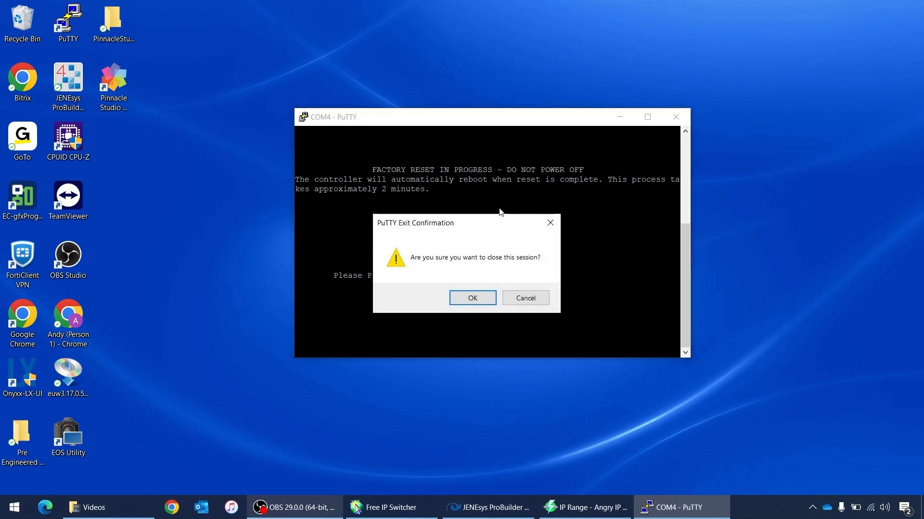
left_click(472, 298)
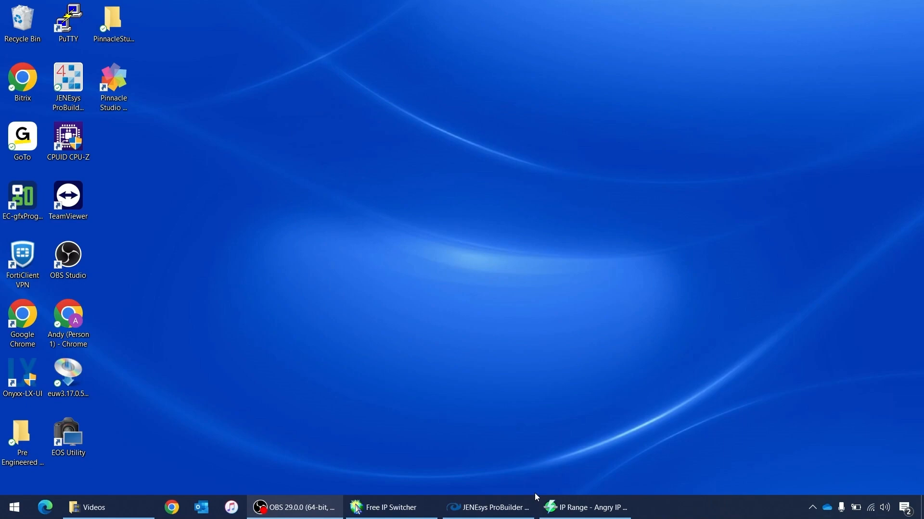
left_click(584, 507)
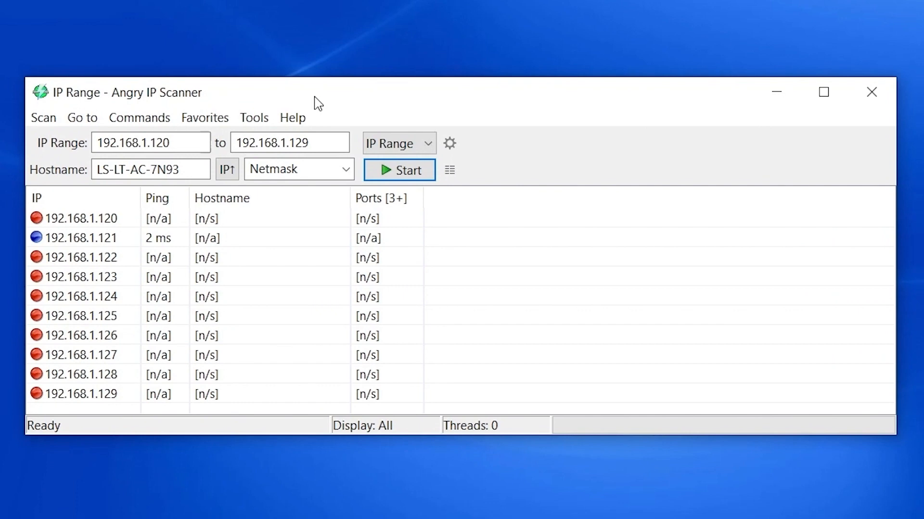
- Rescan 192.168.1.120–129 discarding old results; only 192.168.1.121 is alive
left_click(151, 142)
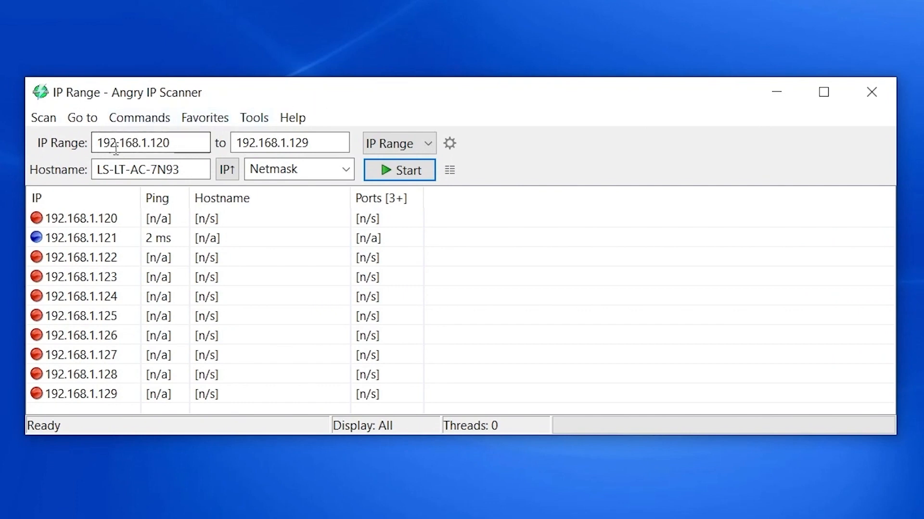
mouse_move(175, 143)
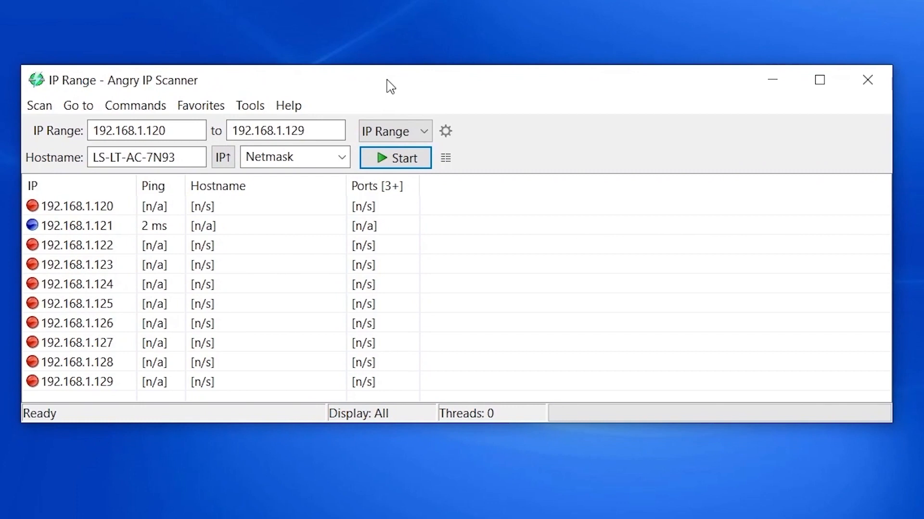
mouse_move(269, 153)
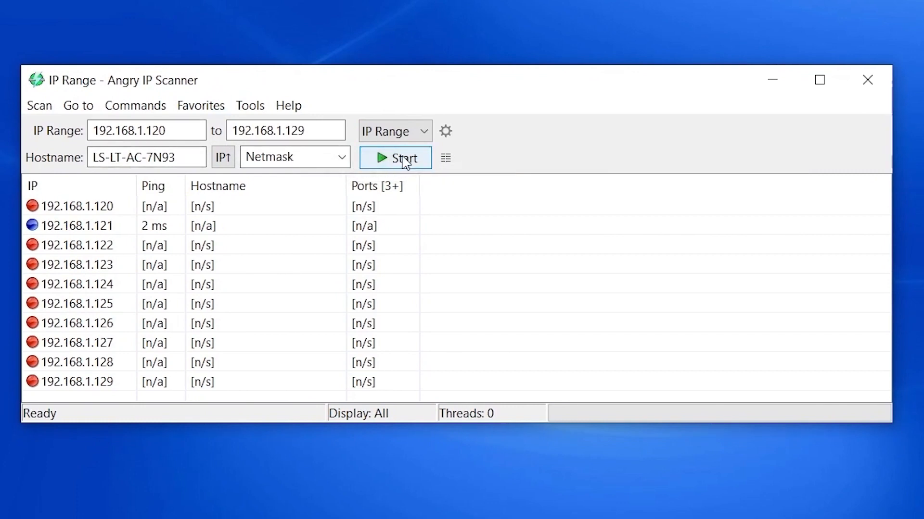
left_click(394, 157)
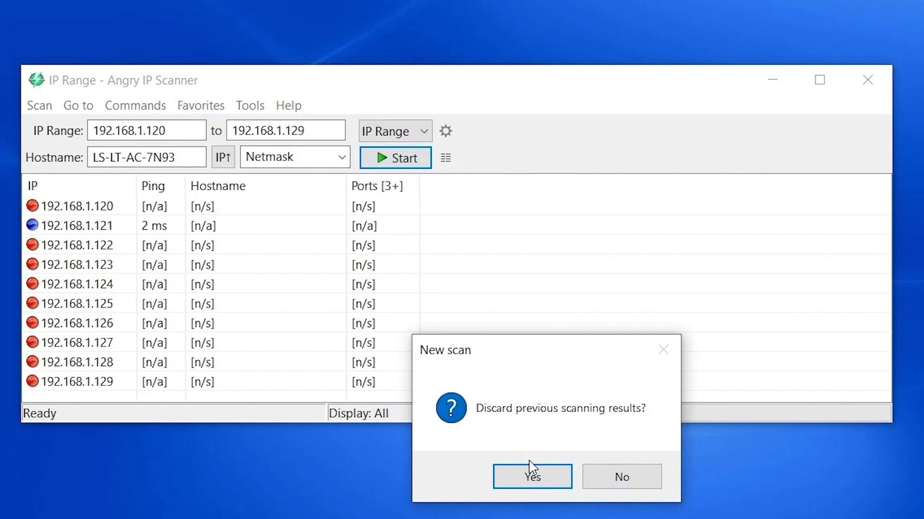
left_click(531, 476)
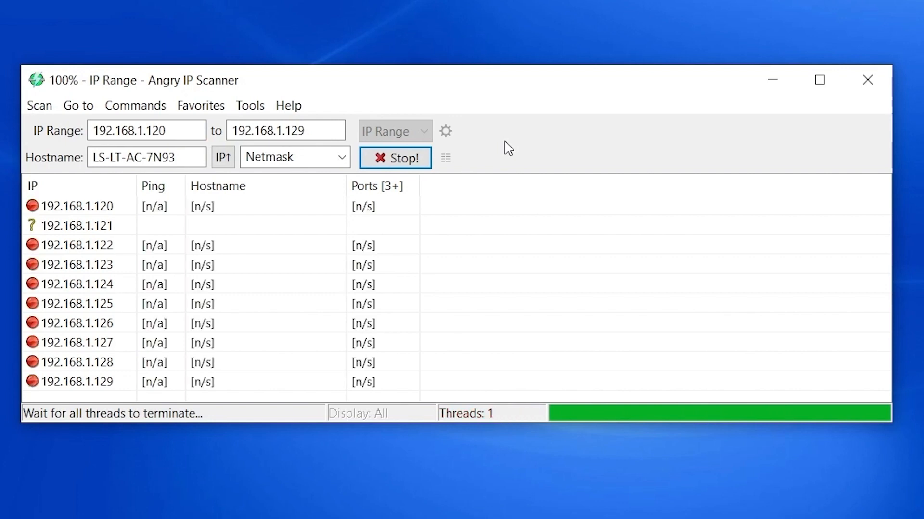
left_click(77, 225)
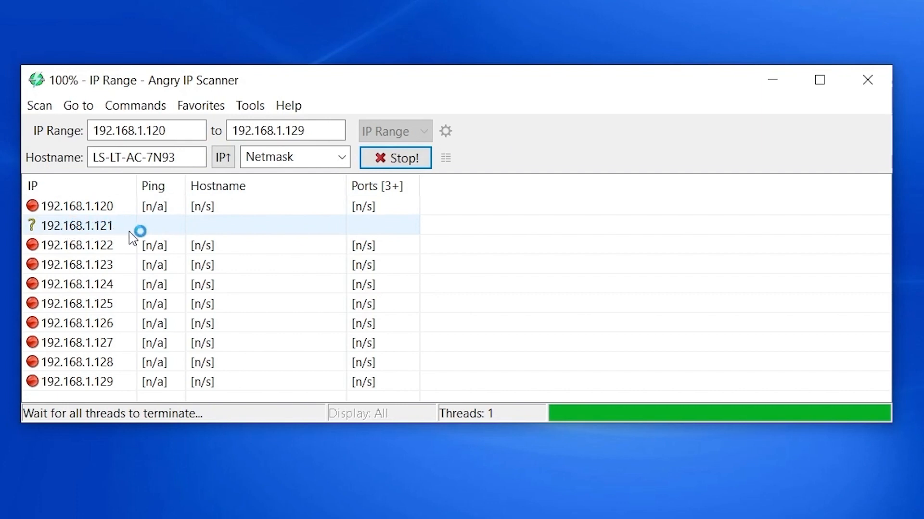
mouse_move(91, 222)
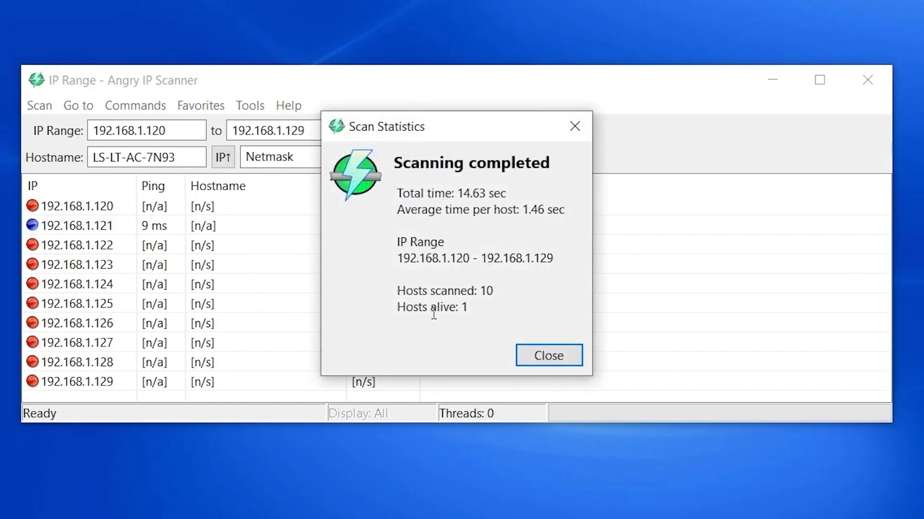
left_click(547, 355)
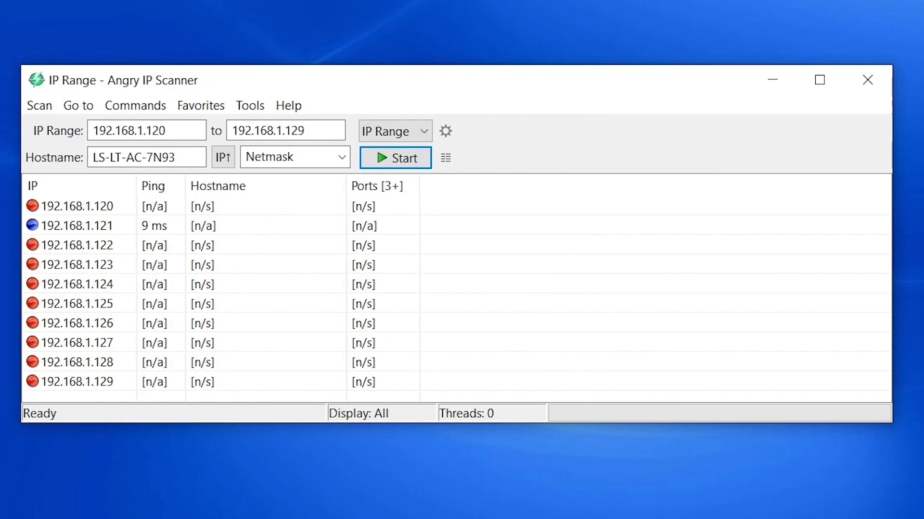
left_click(488, 507)
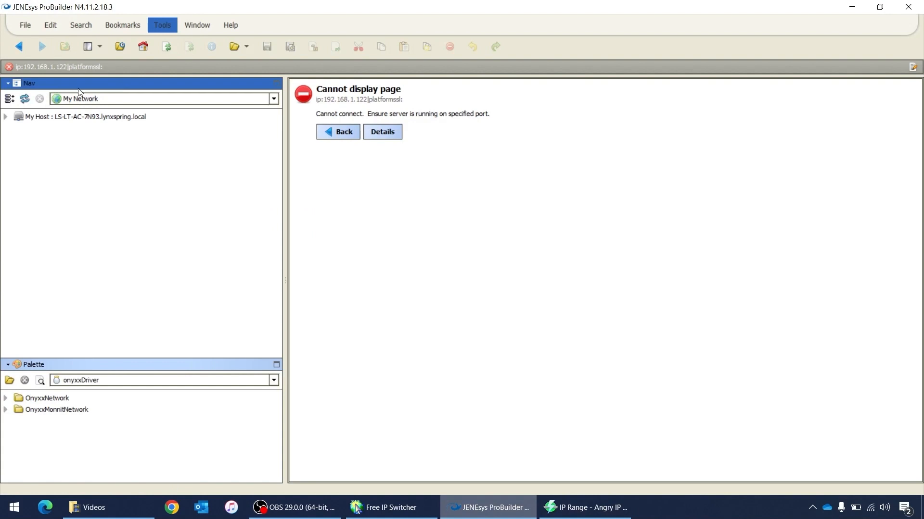
- Open a TLS platform connection to host 192.168.1.121 on port 5011
left_click(25, 25)
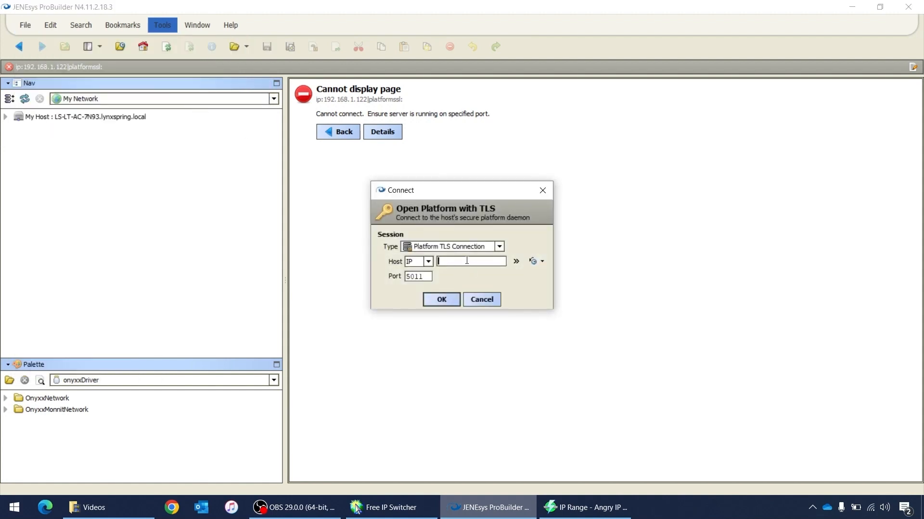
type("192.168.1.")
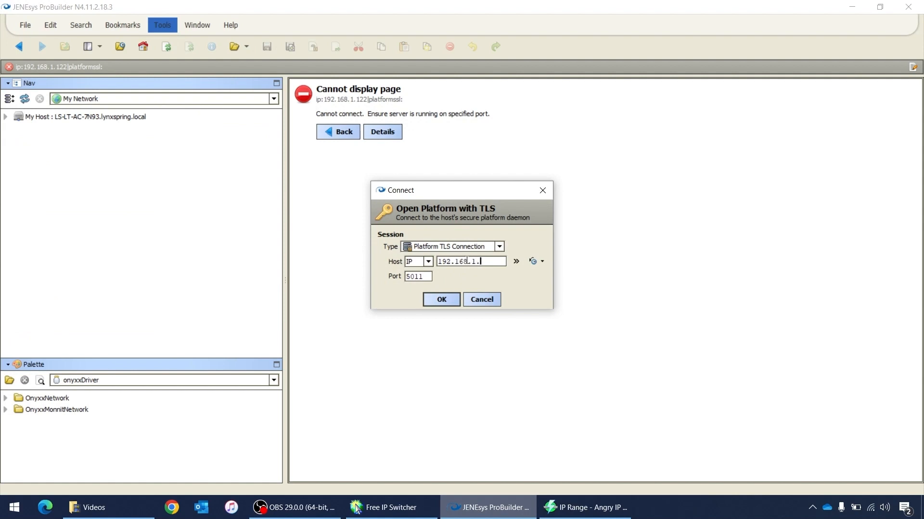
type("121")
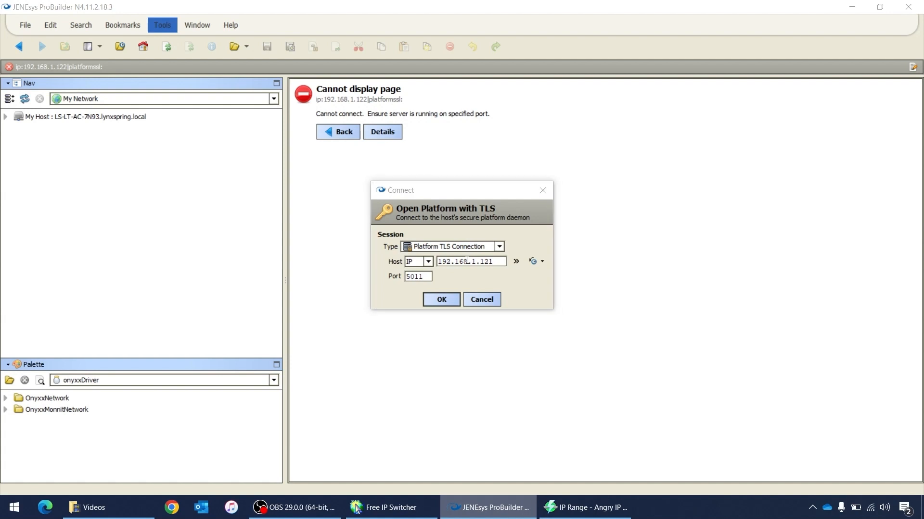
left_click(584, 507)
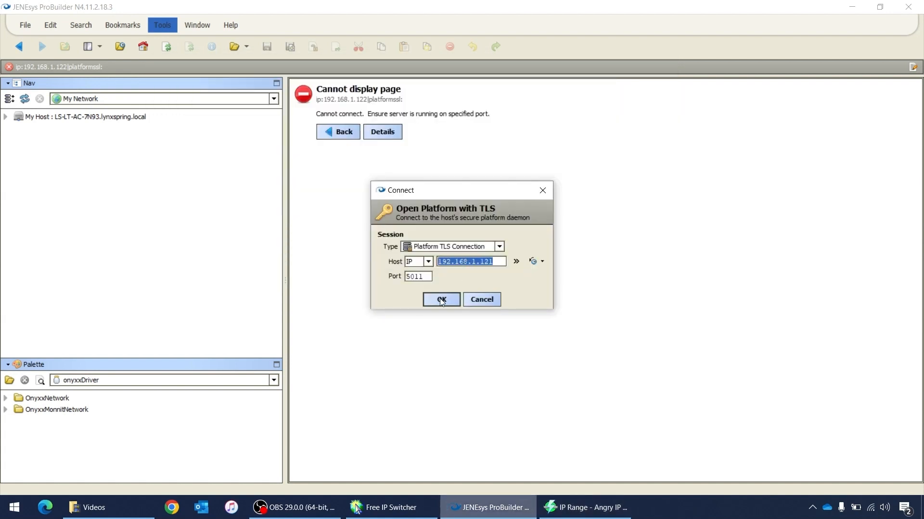
left_click(441, 300)
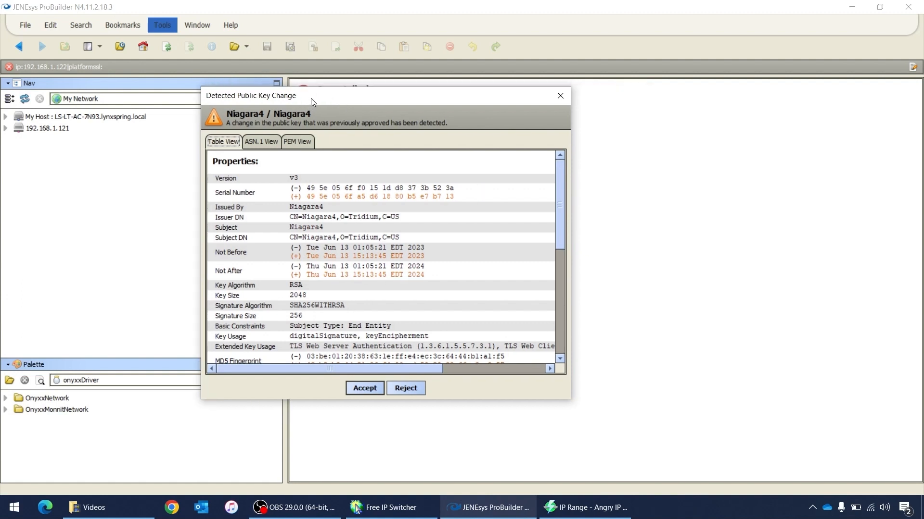
mouse_move(321, 191)
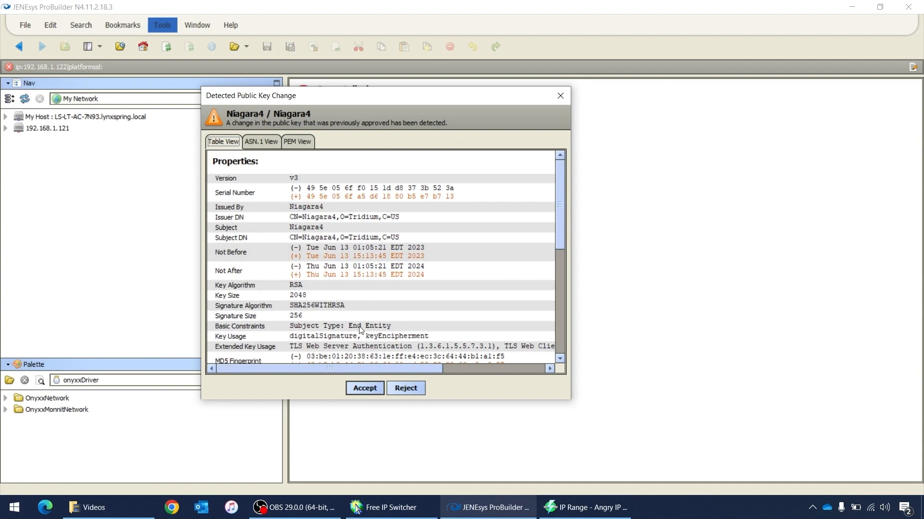
- Accept the detected public key change for 192.168.1.121
left_click(405, 388)
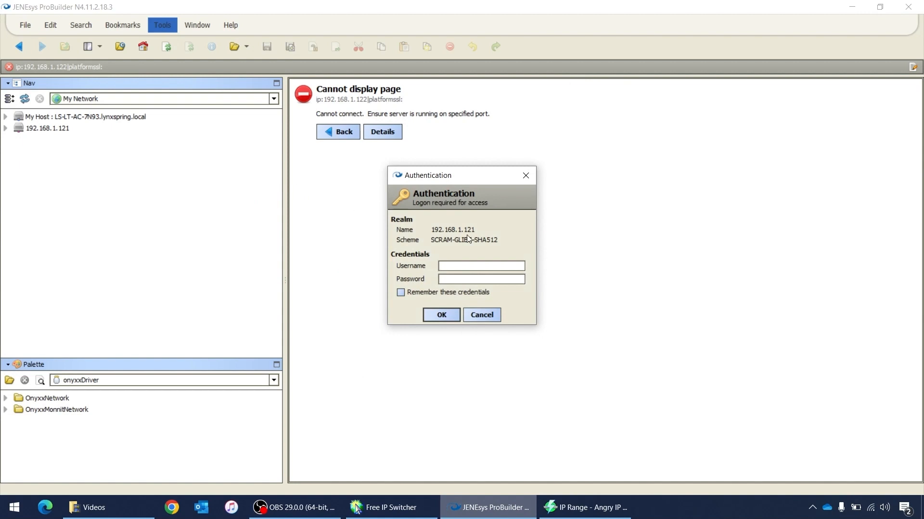
- Log in to the platform as user 'tridium', reaching the Change Platform Defaults Wizard
type("tr")
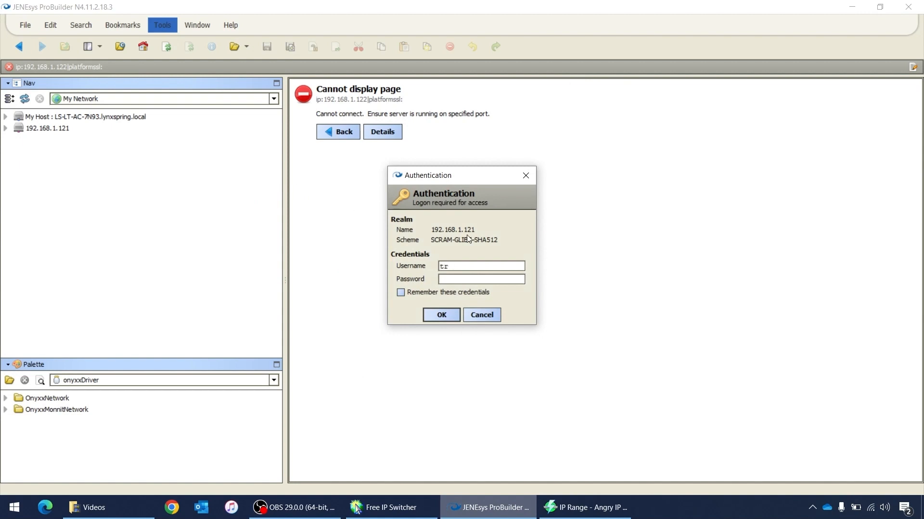
type("idium")
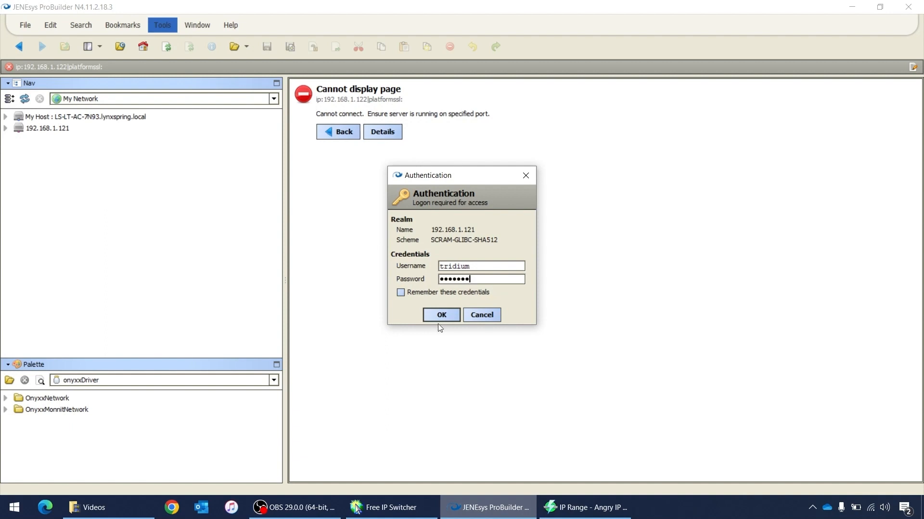
left_click(440, 314)
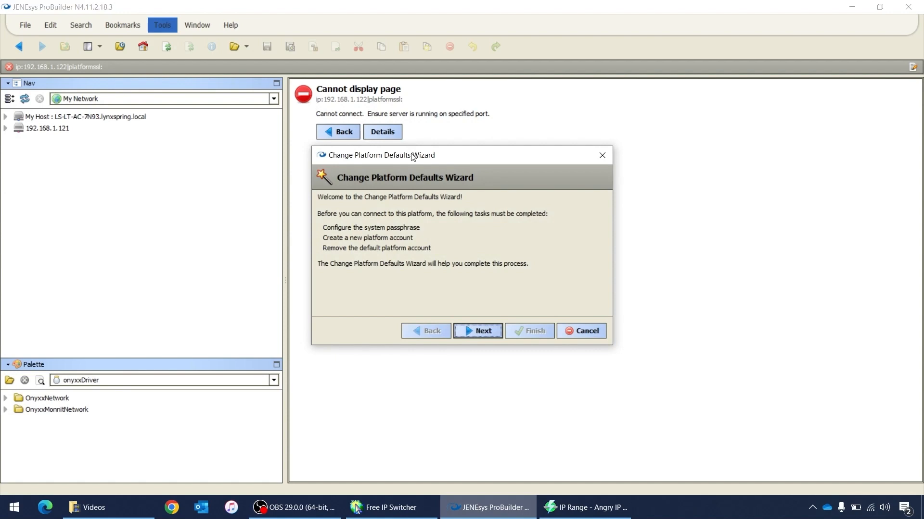